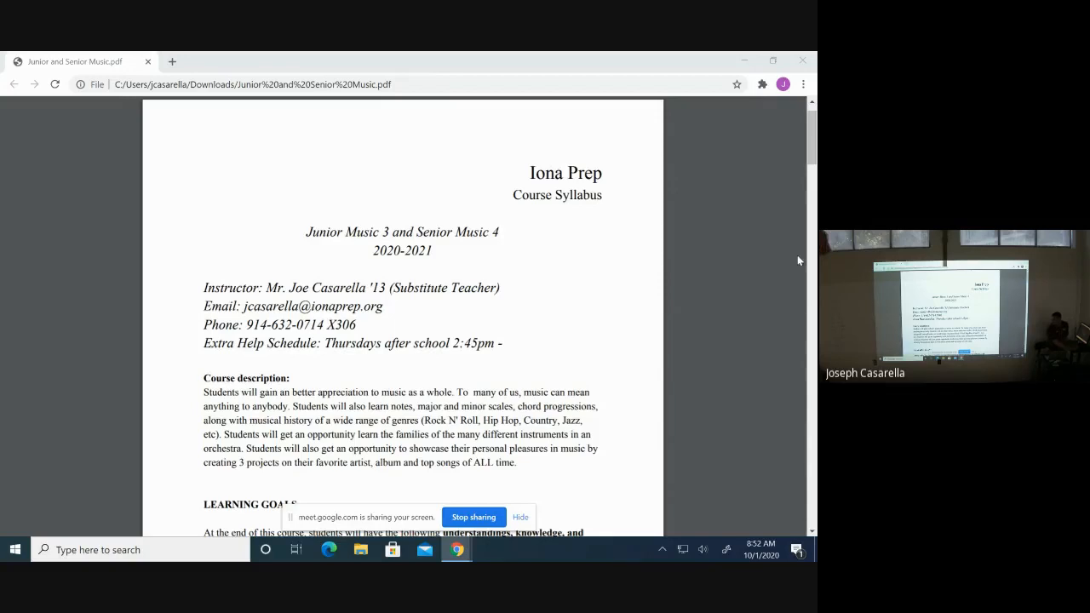
scroll("down", 3)
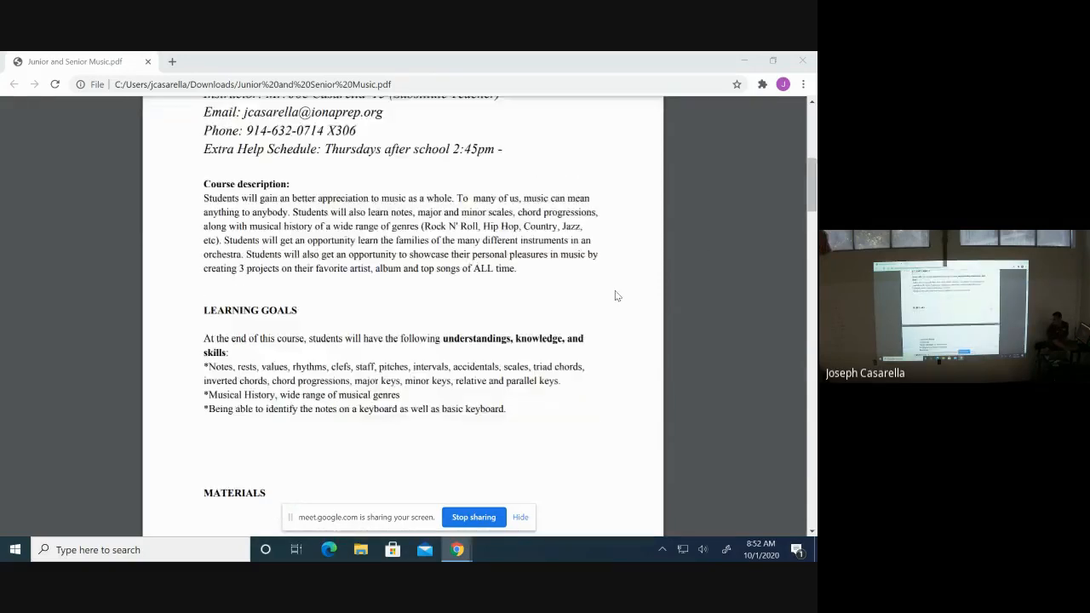
scroll("down", 3)
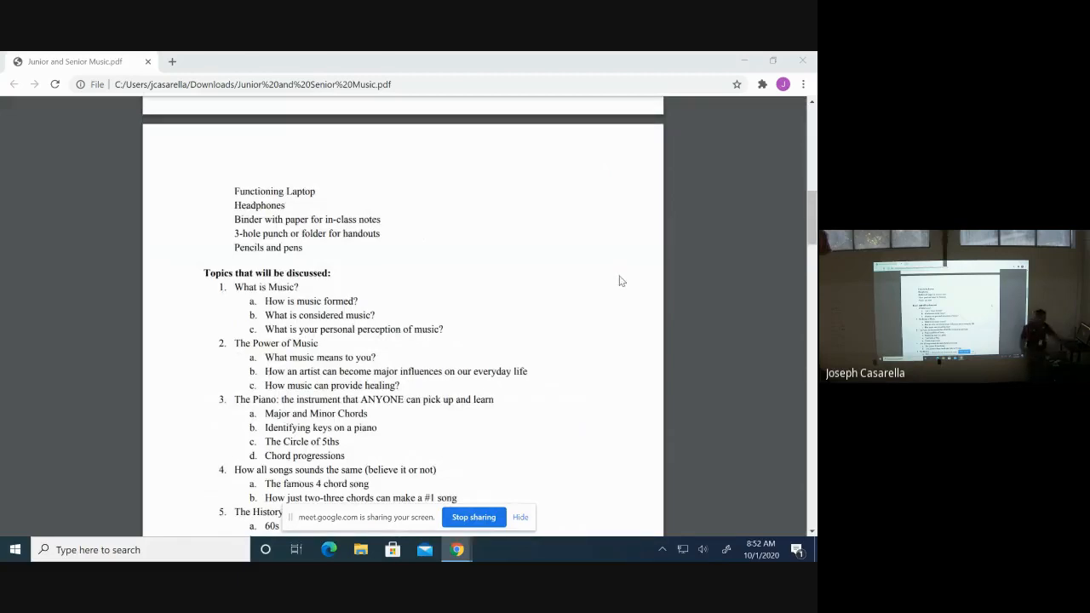
mouse_move(526, 269)
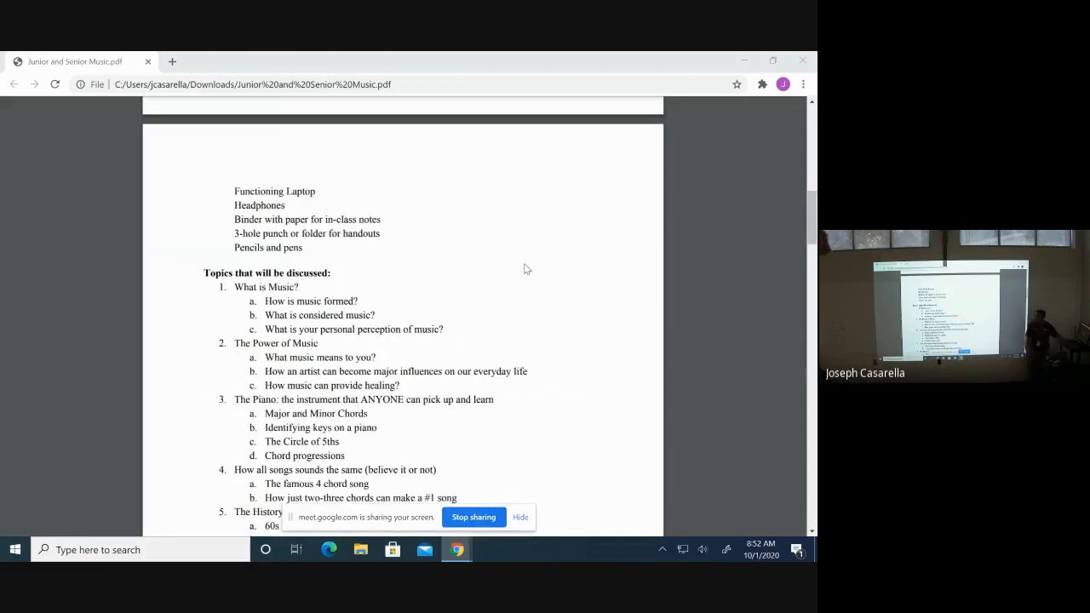
scroll("down", 3)
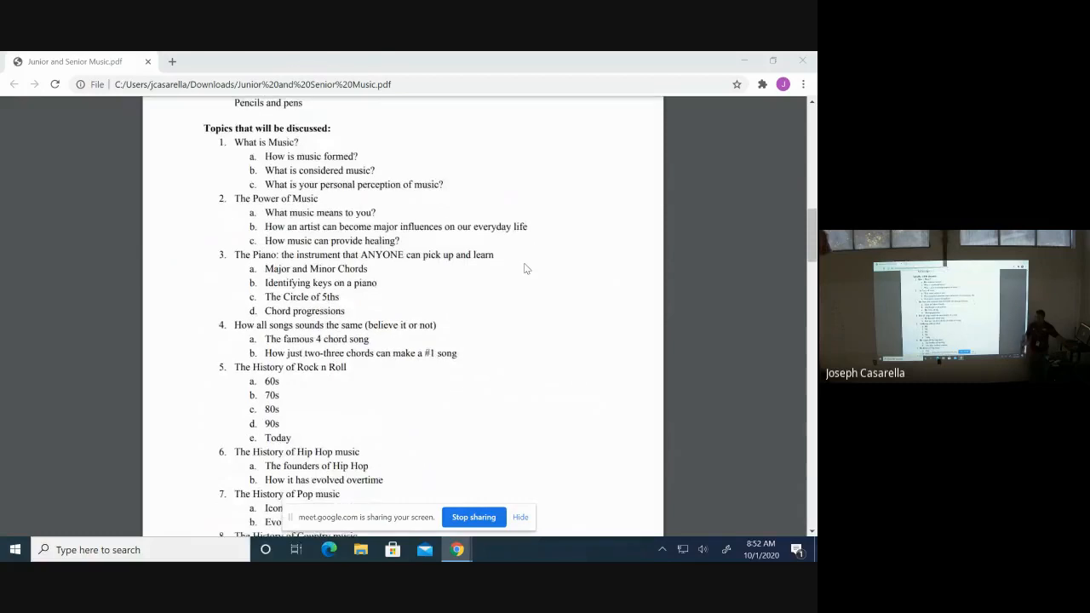
mouse_move(566, 302)
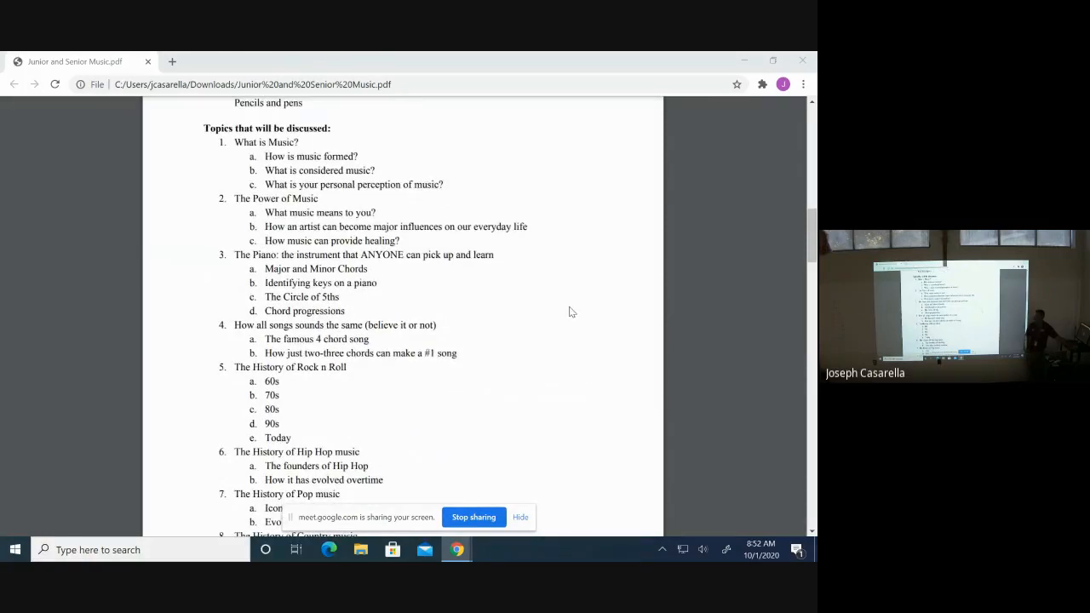
scroll("down", 3)
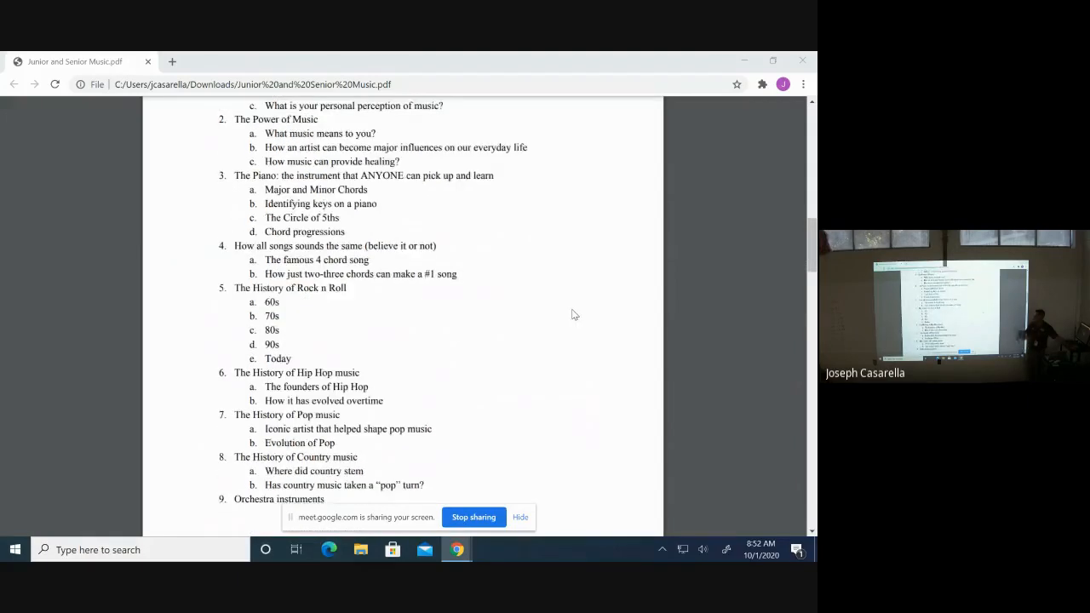
scroll("down", 3)
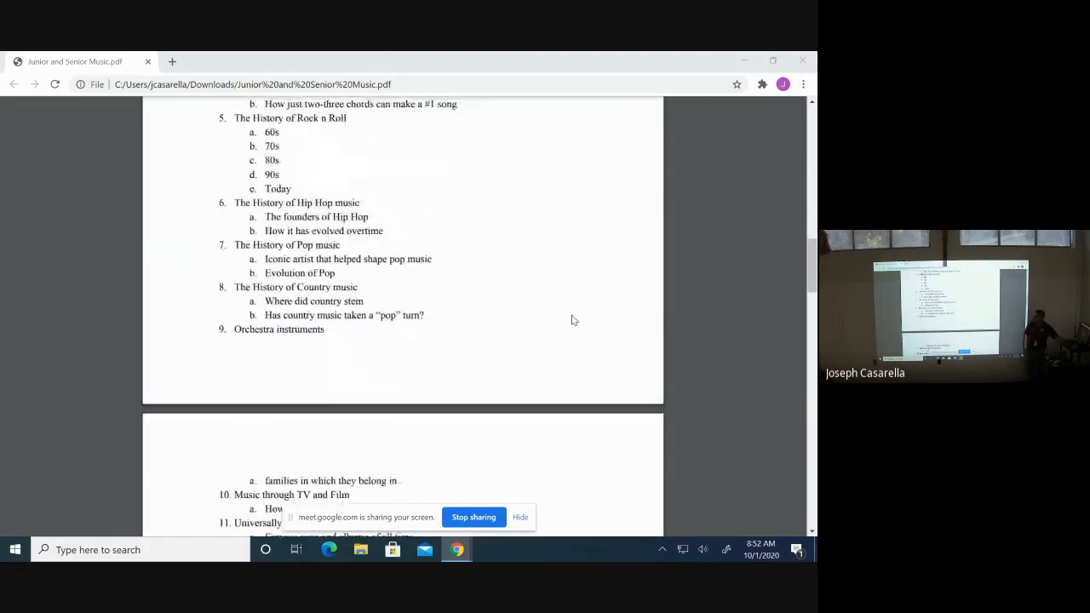
scroll("down", 3)
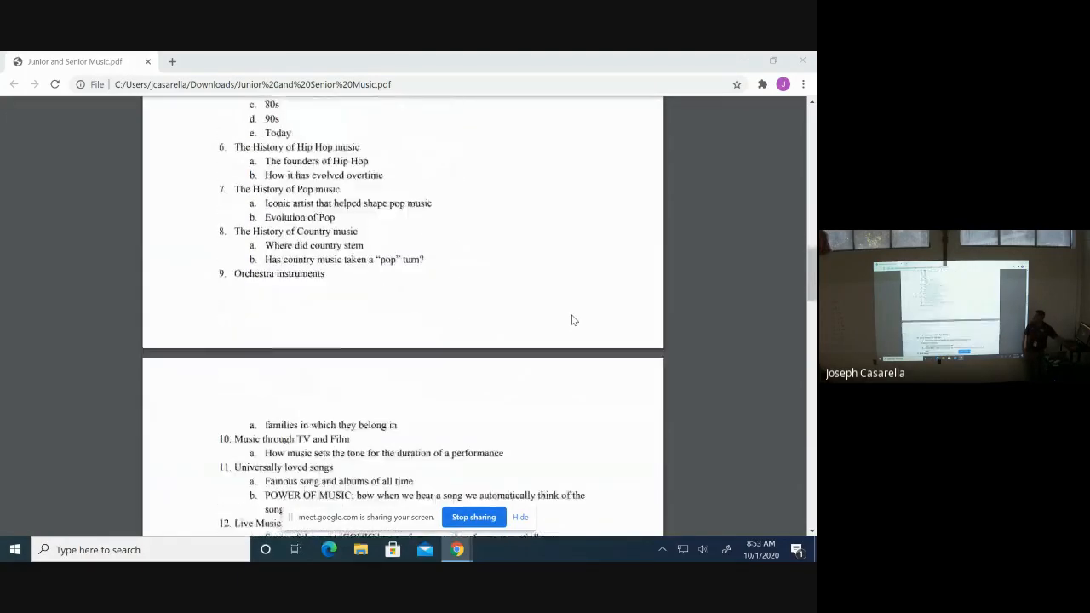
scroll("down", 3)
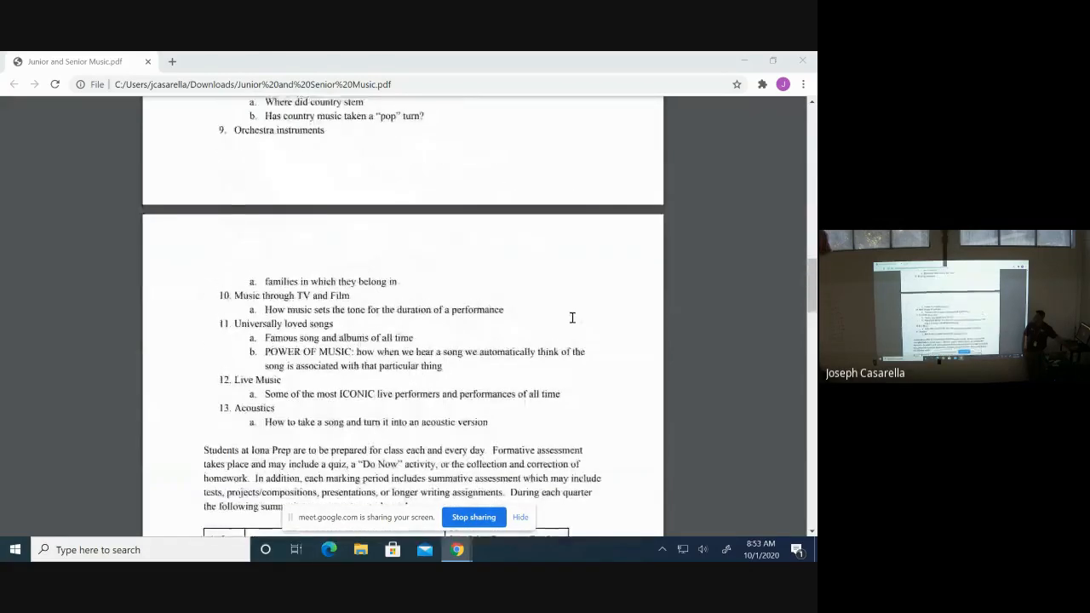
scroll("down", 3)
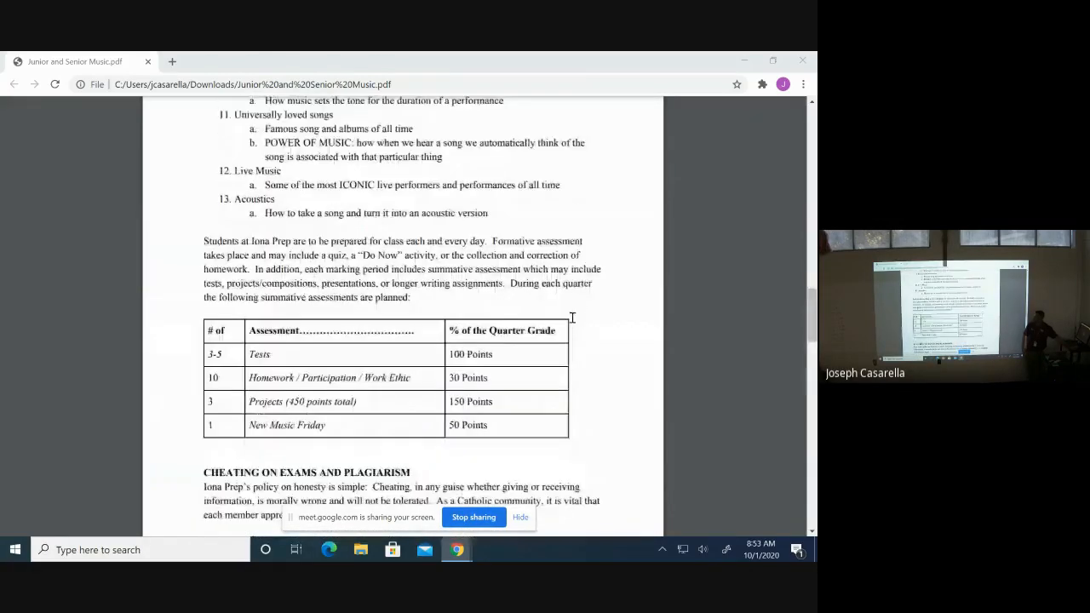
scroll("down", 3)
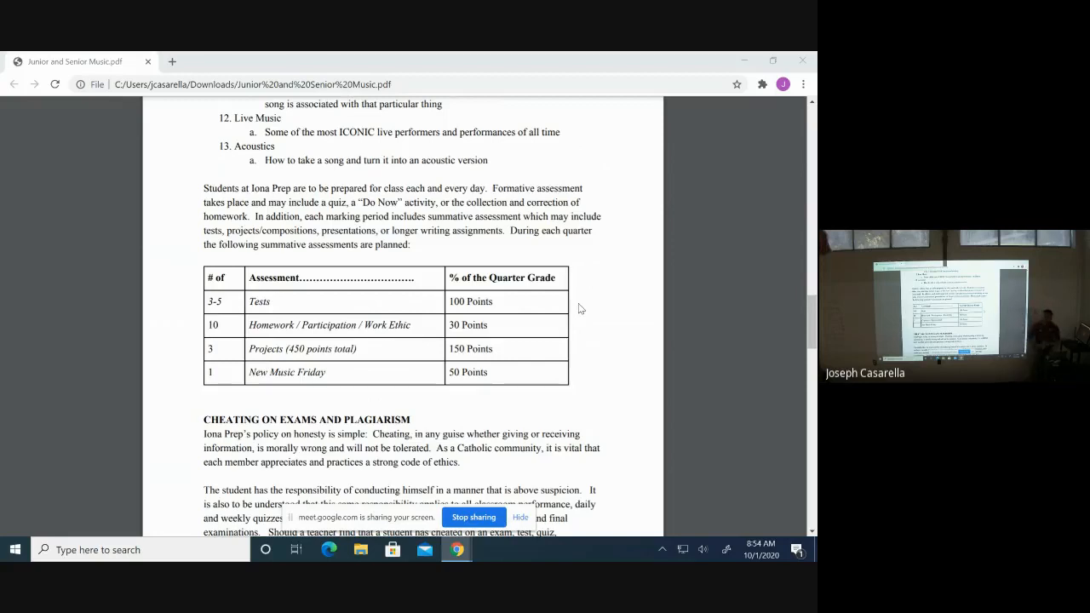
scroll("down", 3)
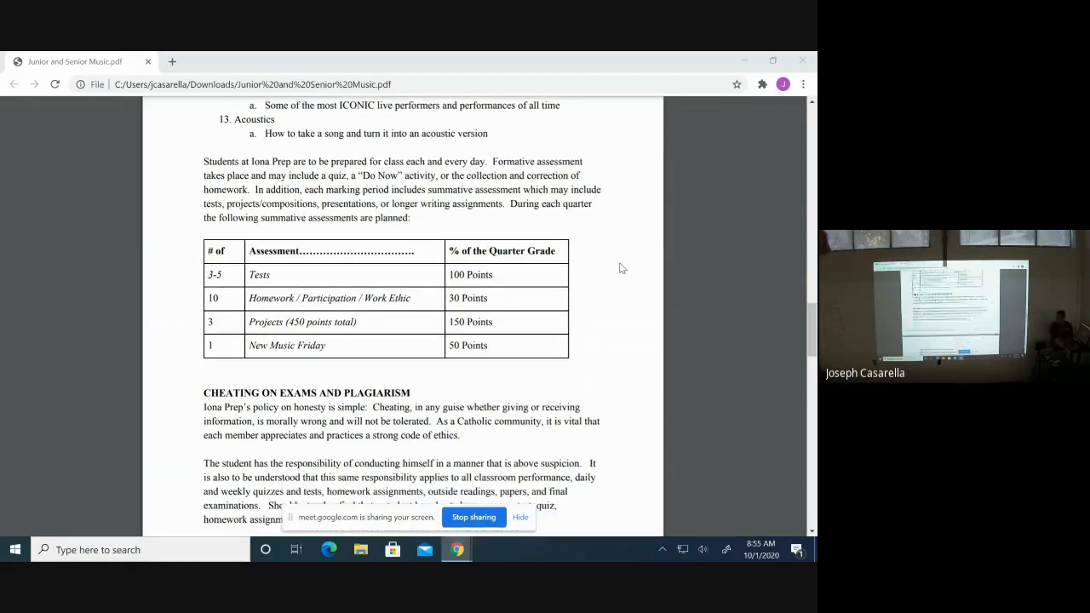
scroll("down", 3)
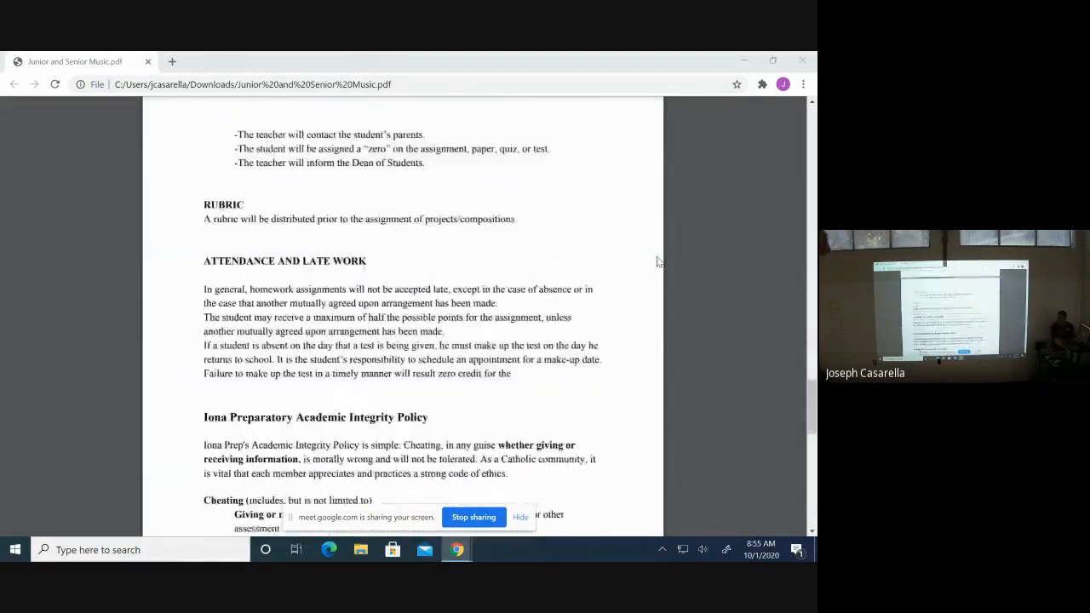
scroll("down", 3)
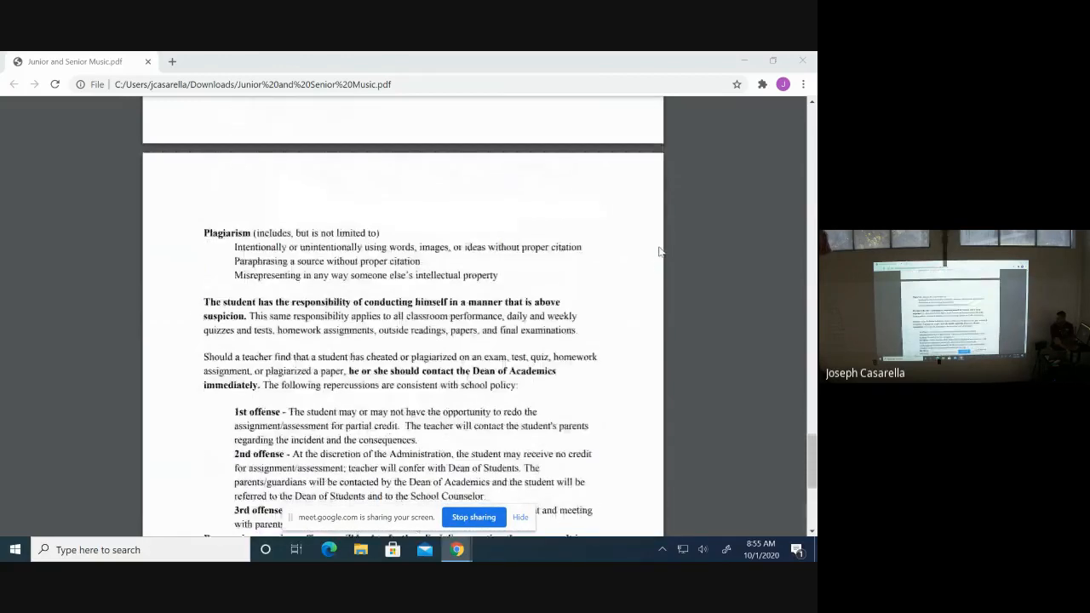
scroll("up", 3)
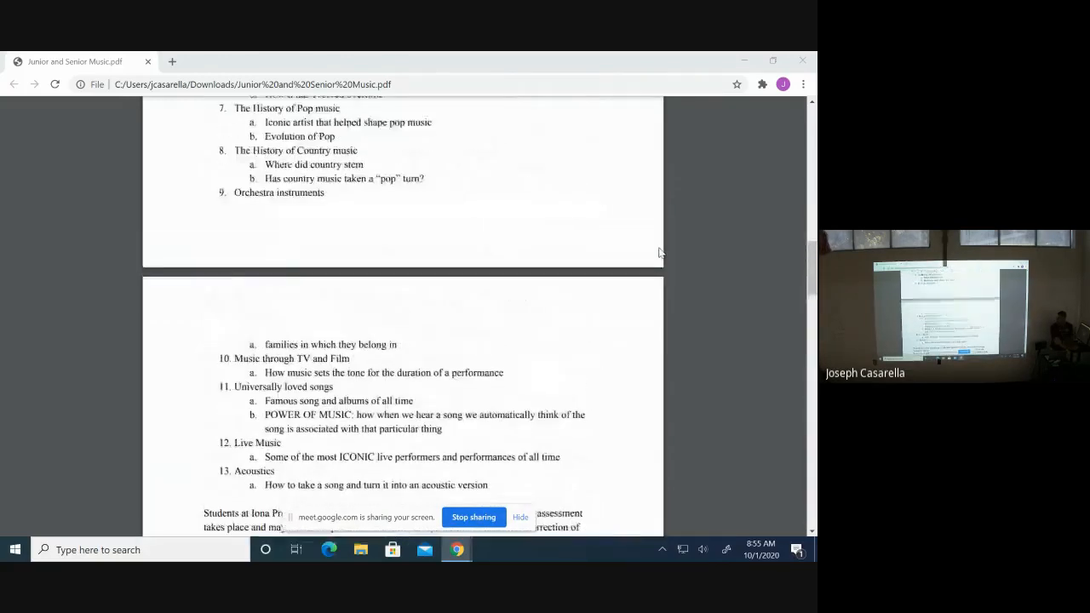
scroll("up", 3)
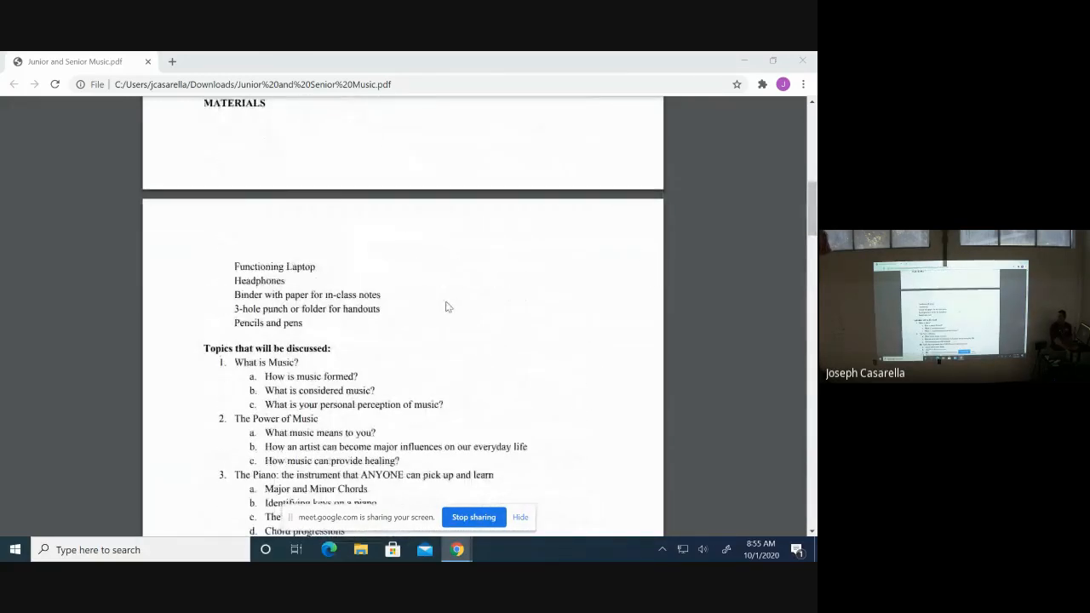